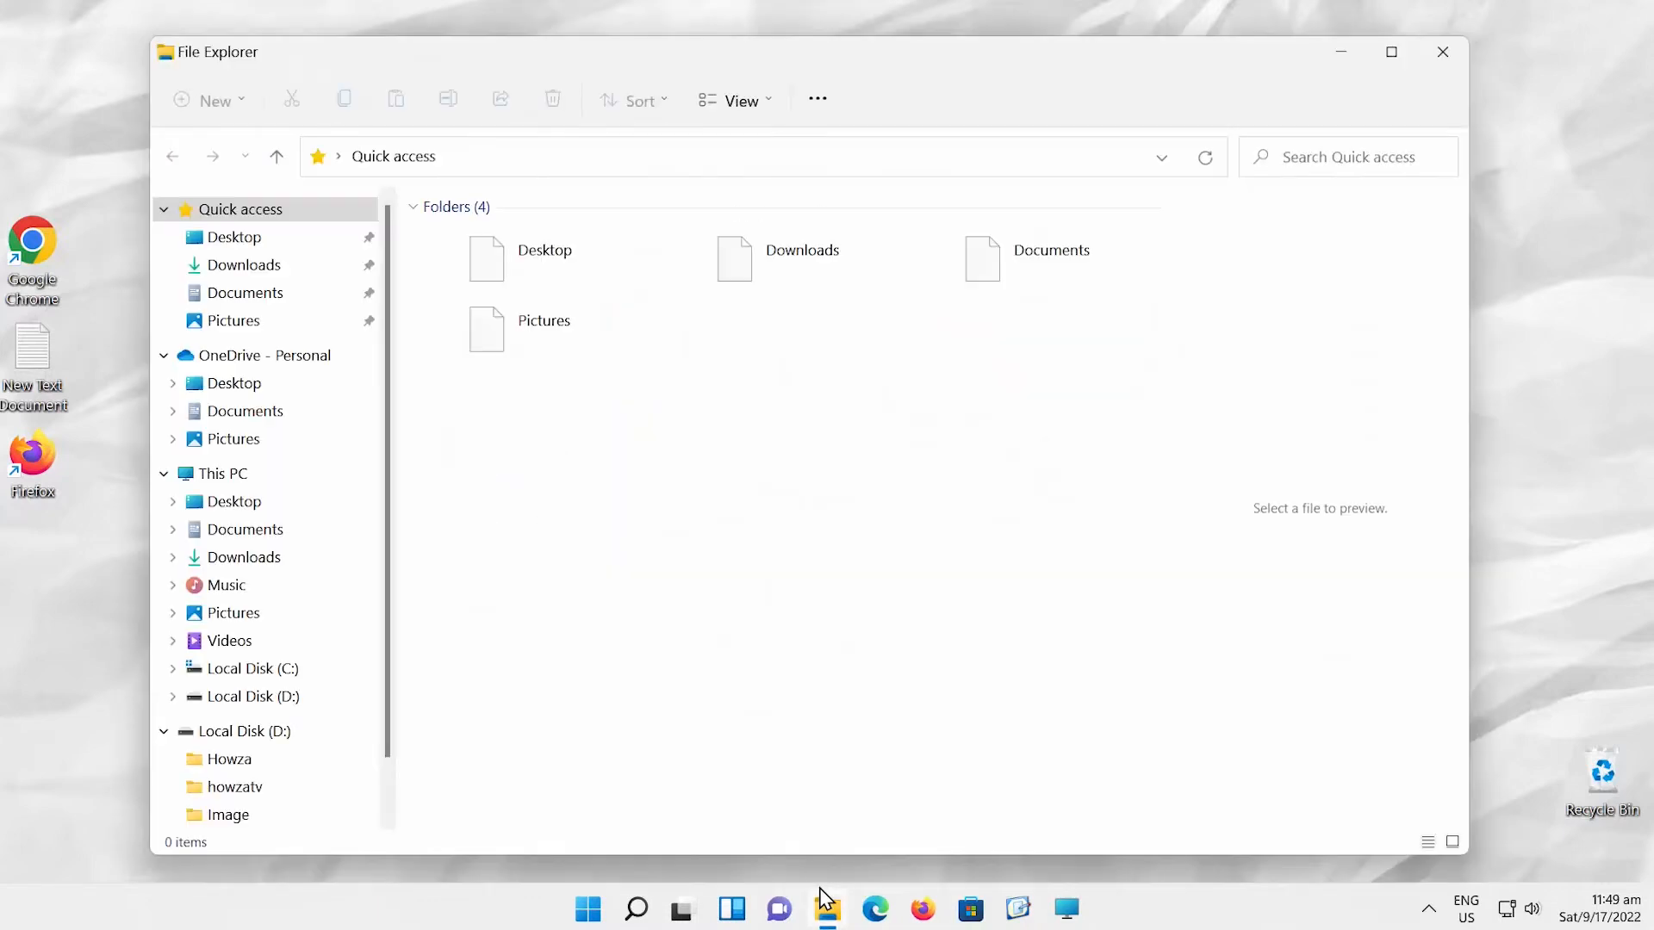
Go to This PC and select all ten of its folders, drives and network locations
left_click(222, 472)
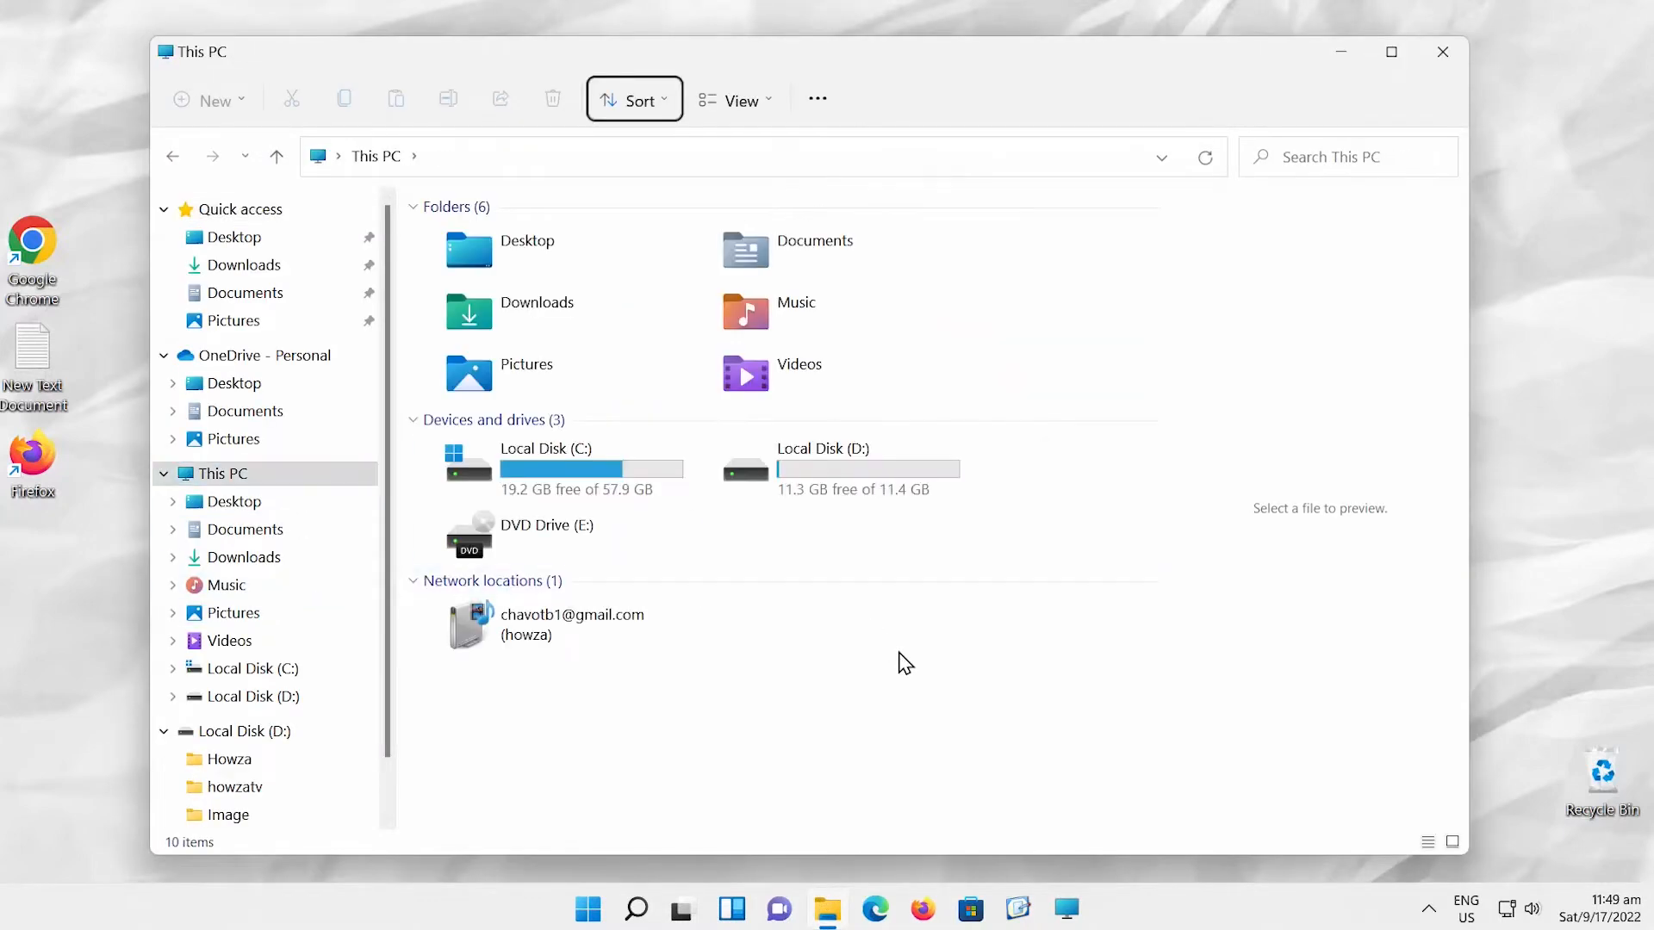
key("ctrl+a")
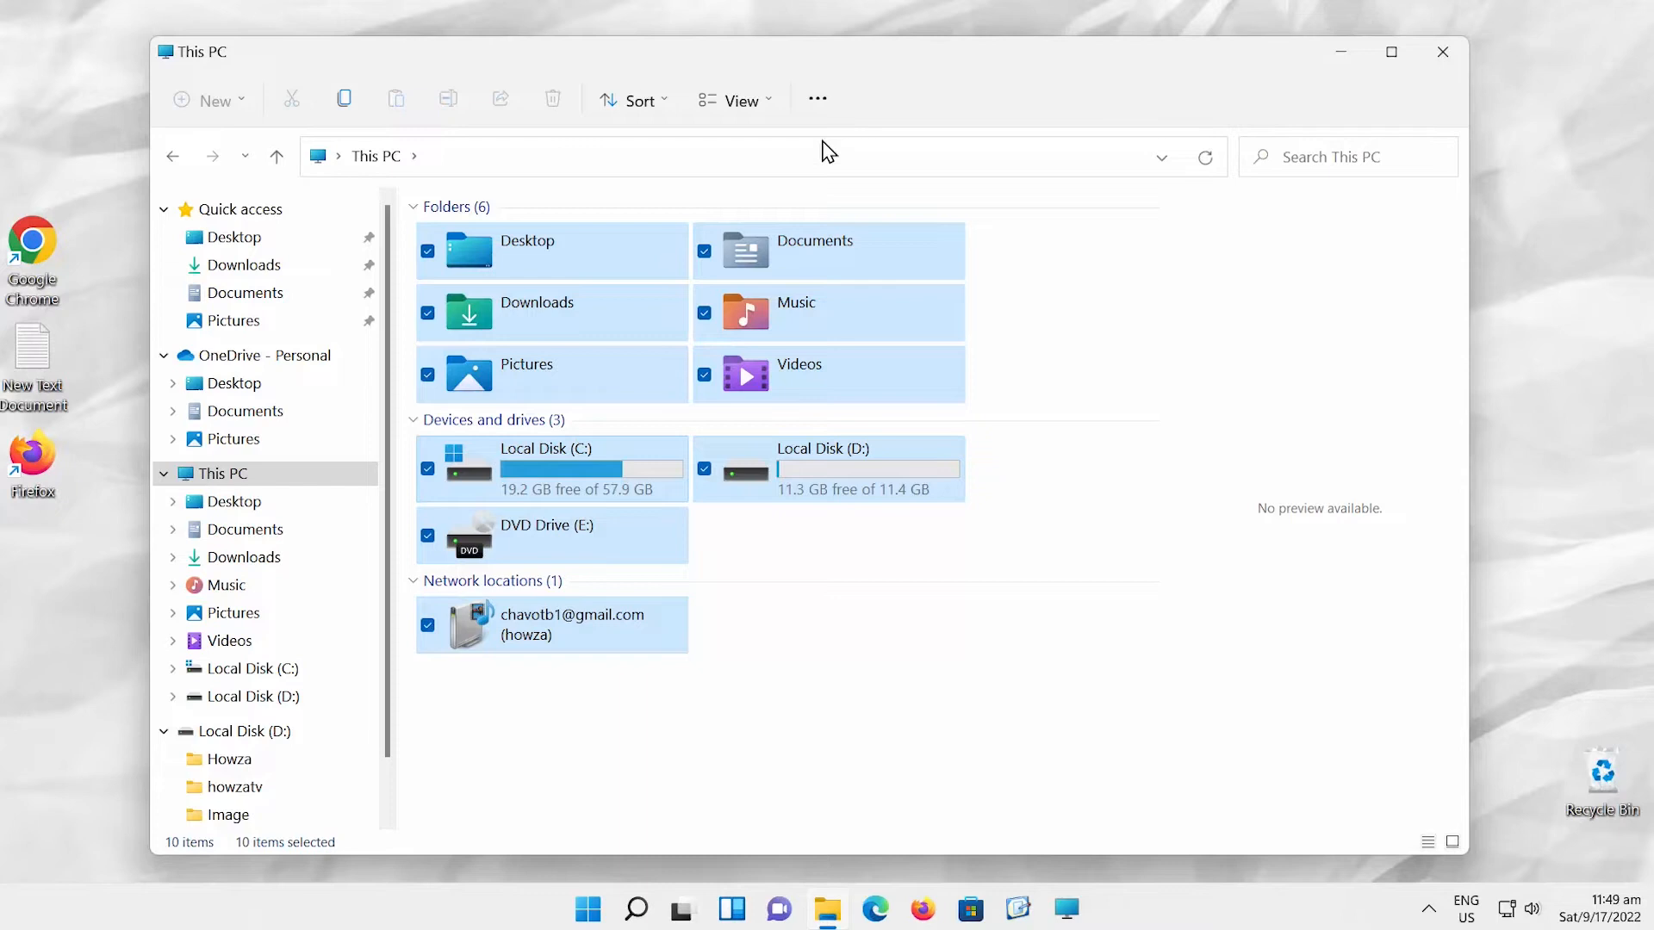
In Folder Options > View, turn off 'Use check boxes to select items' and apply it
left_click(817, 100)
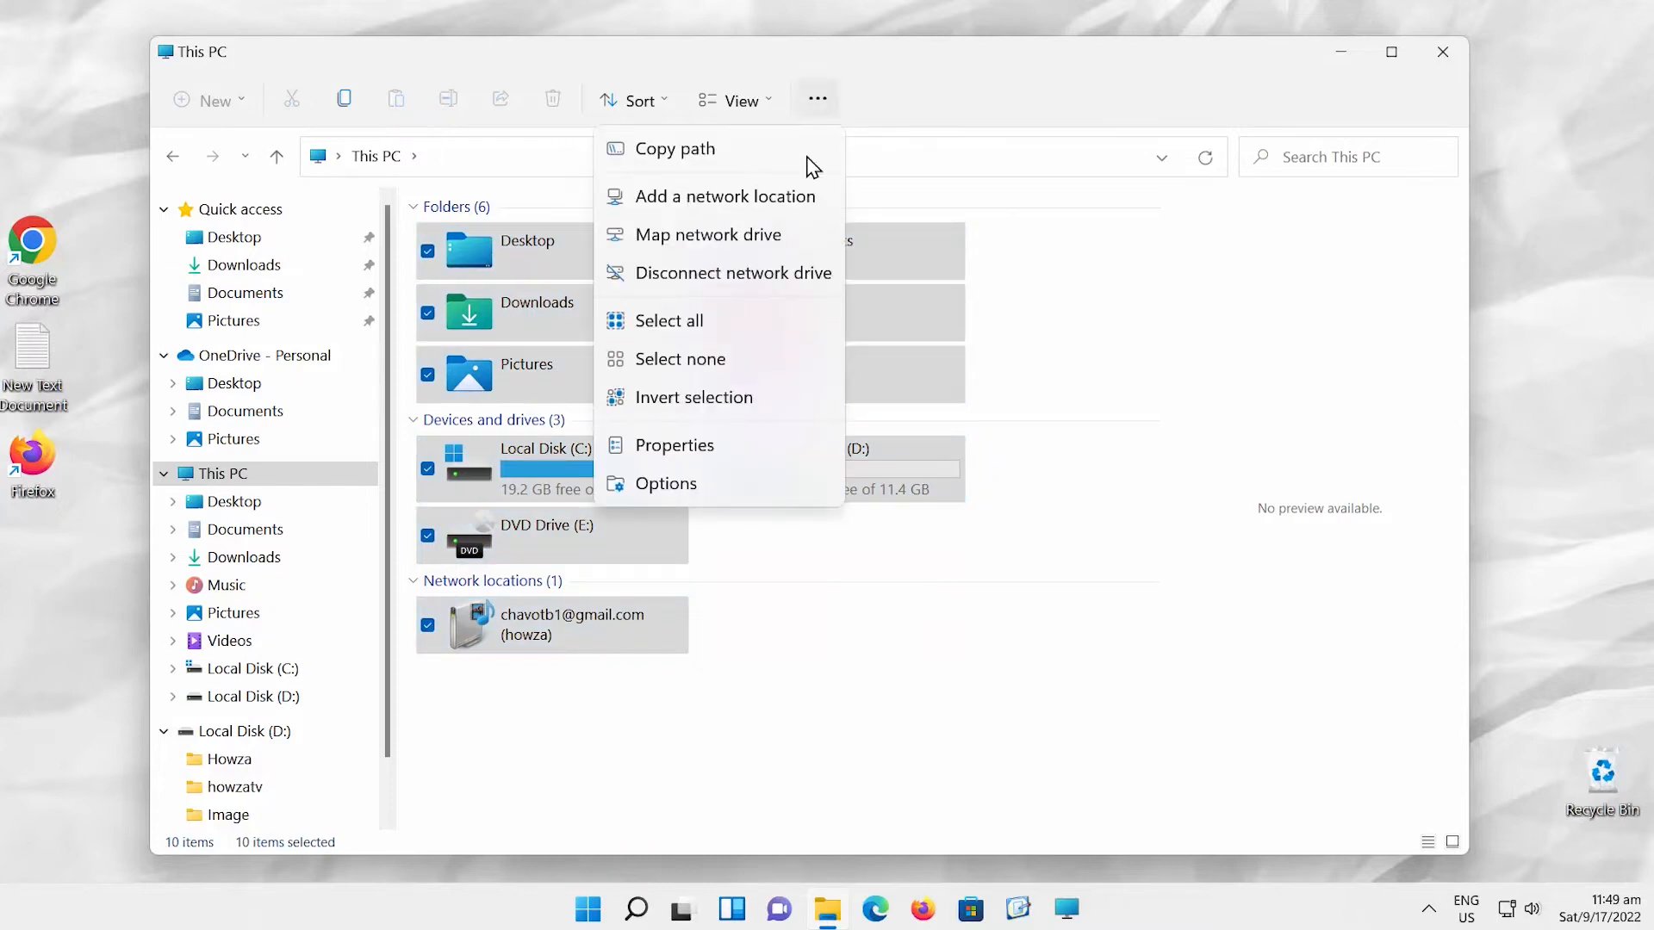
left_click(665, 482)
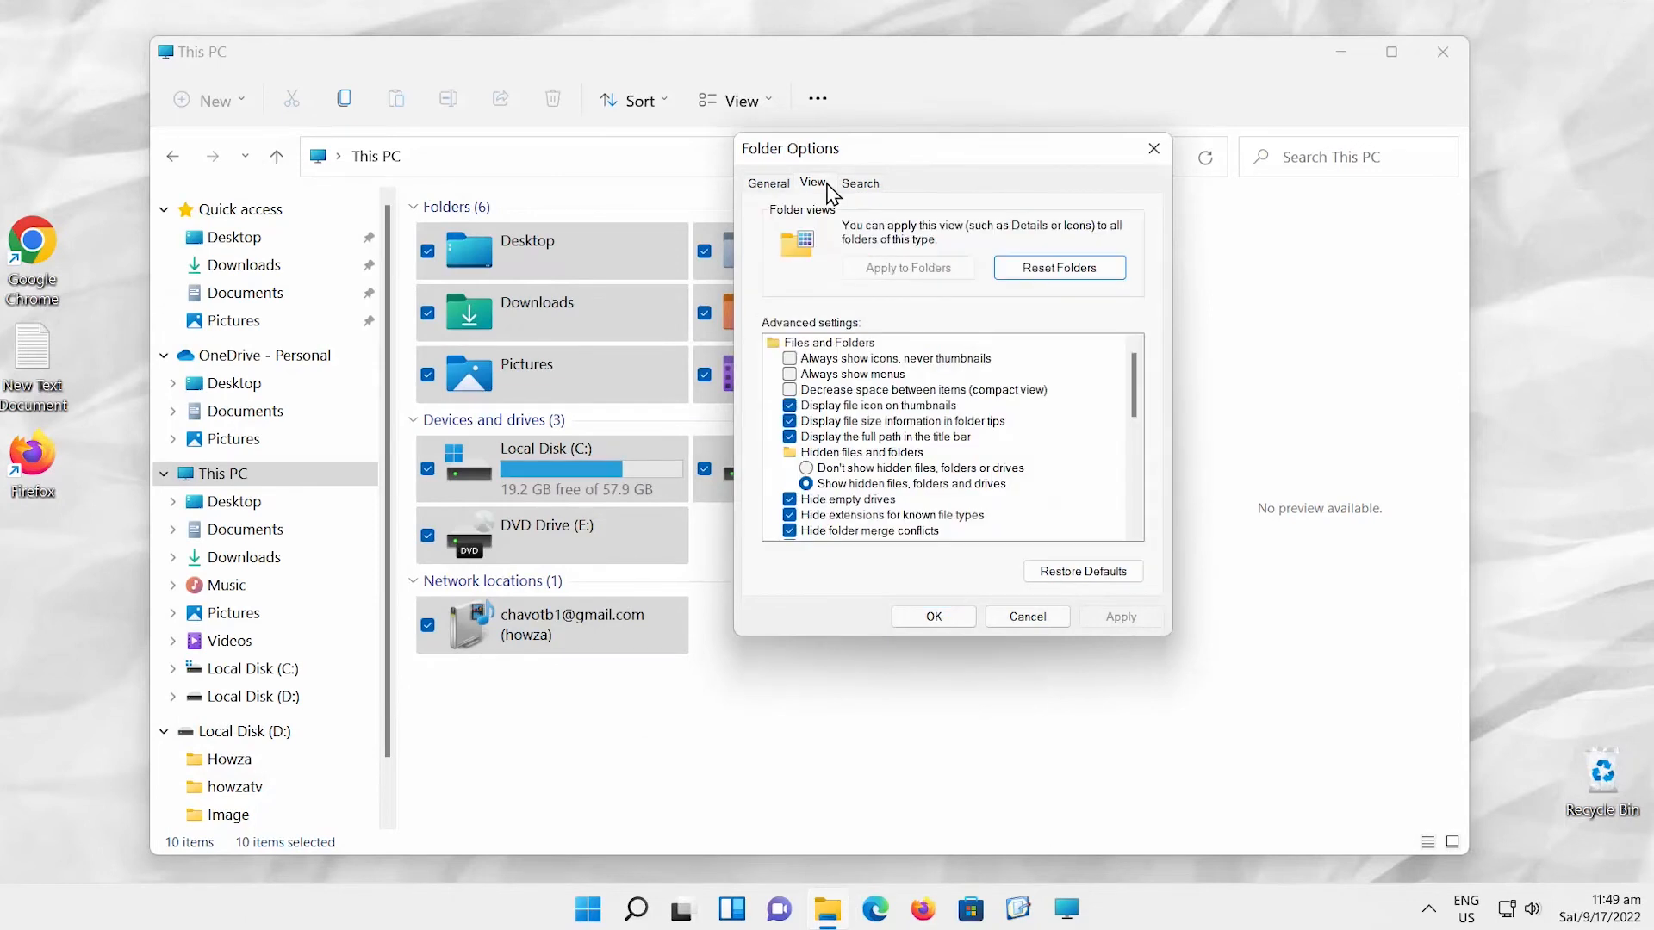
scroll("down", 3)
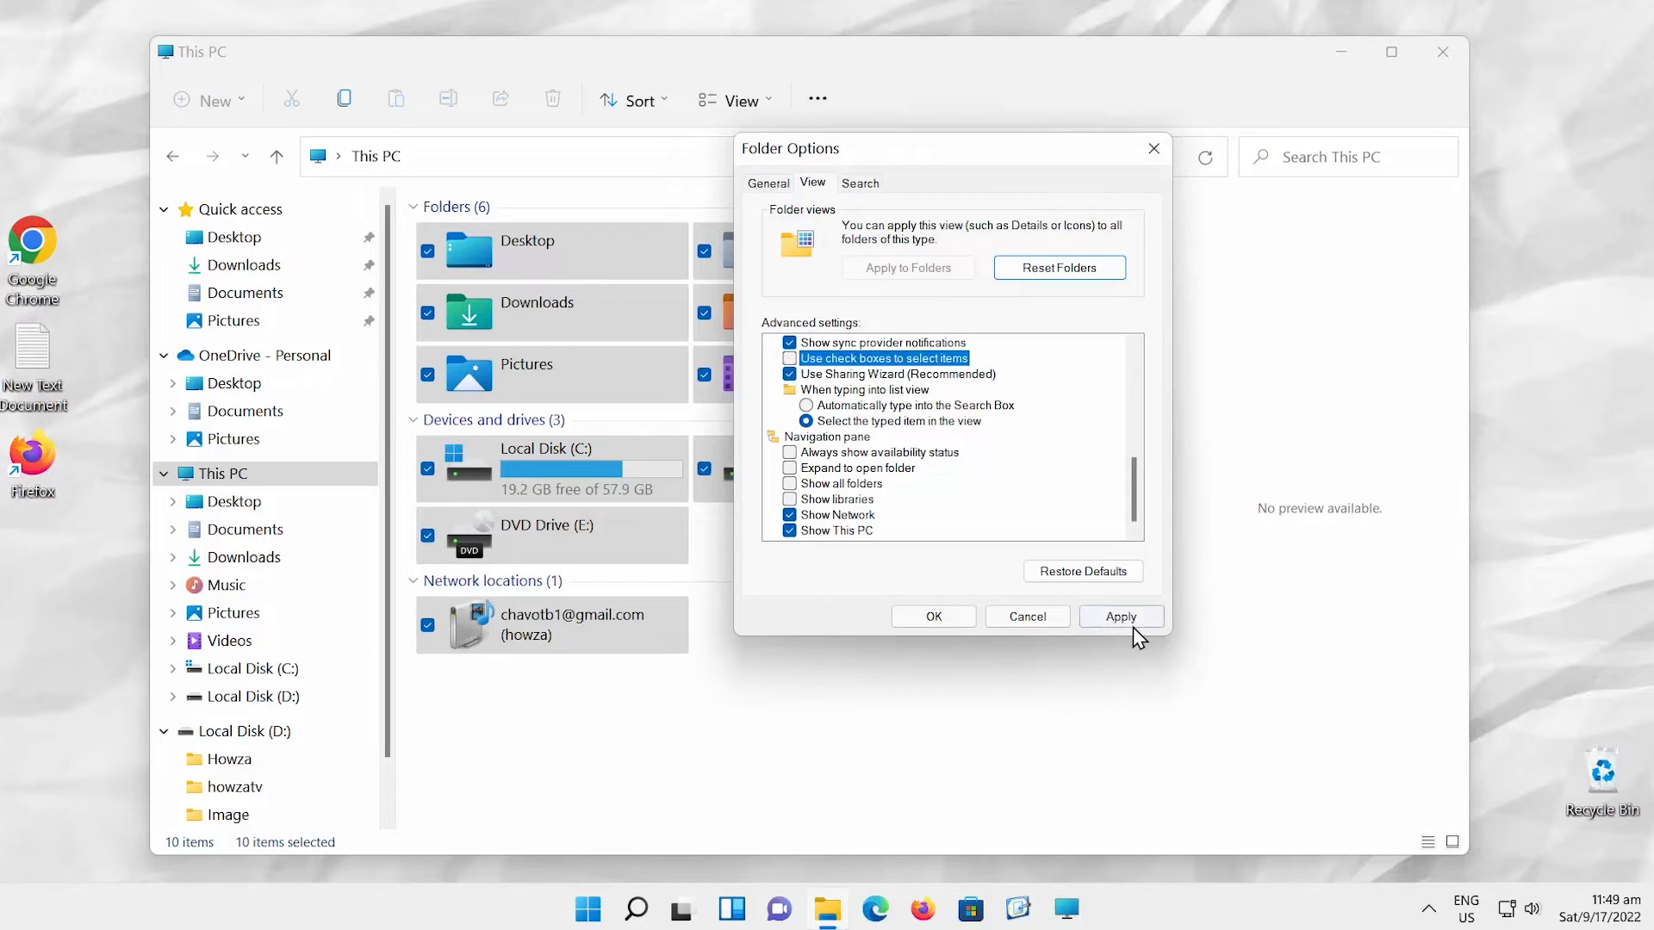
left_click(932, 616)
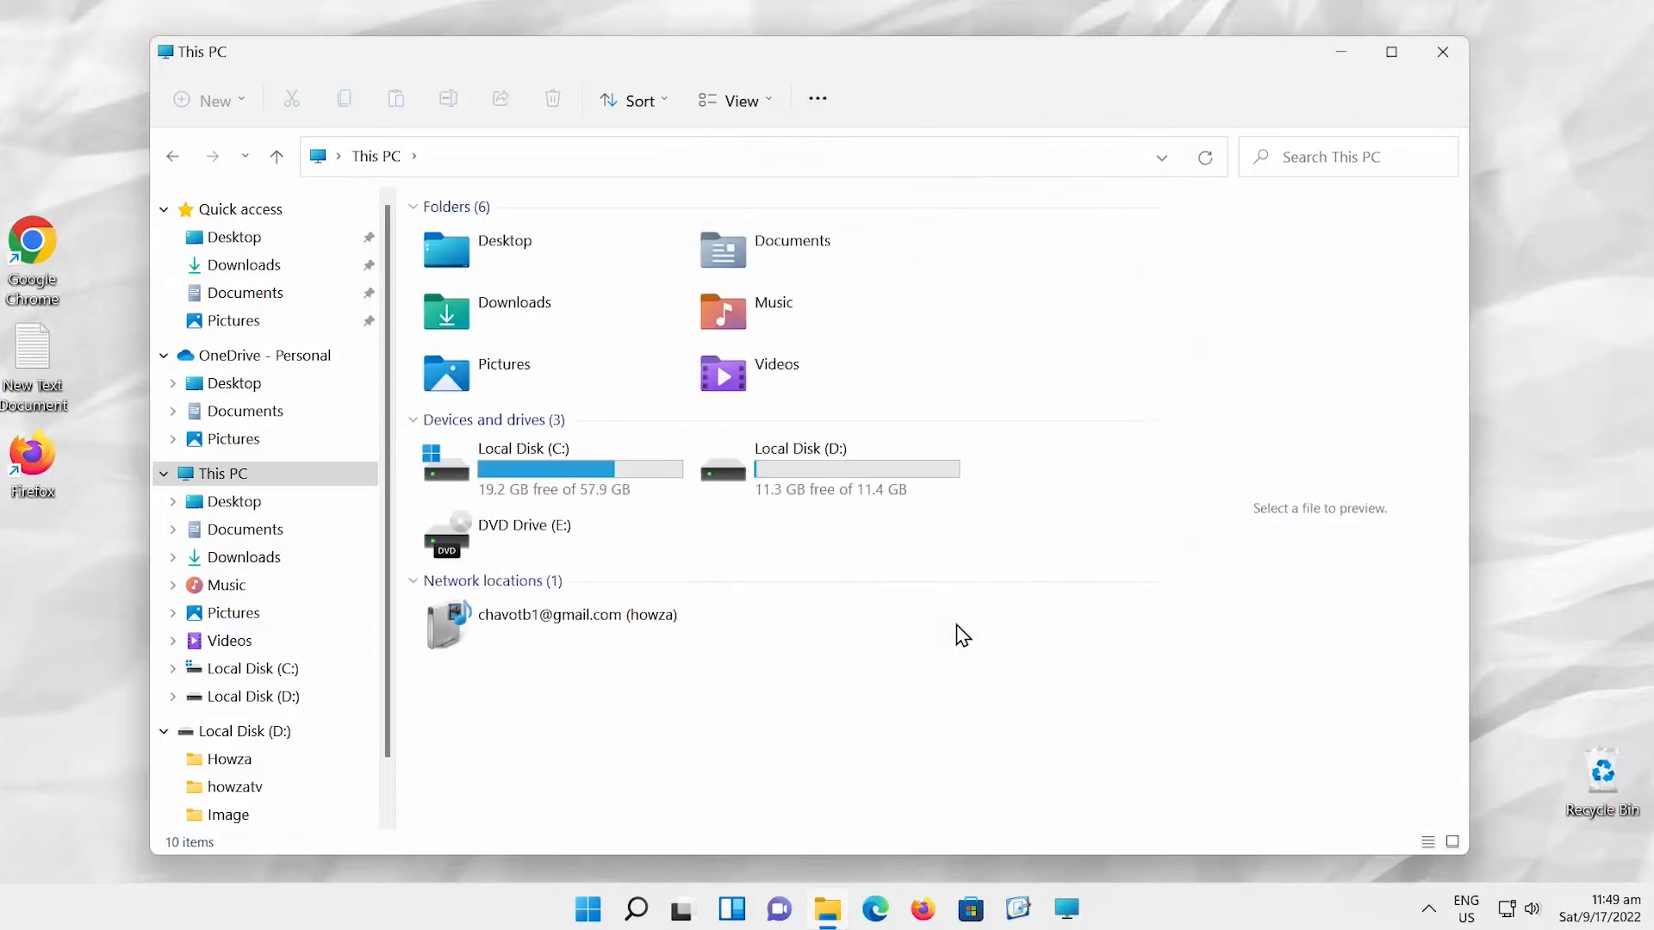
Reselect all This PC items and return to the Folder Options View settings, check boxes still off
key("ctrl+a")
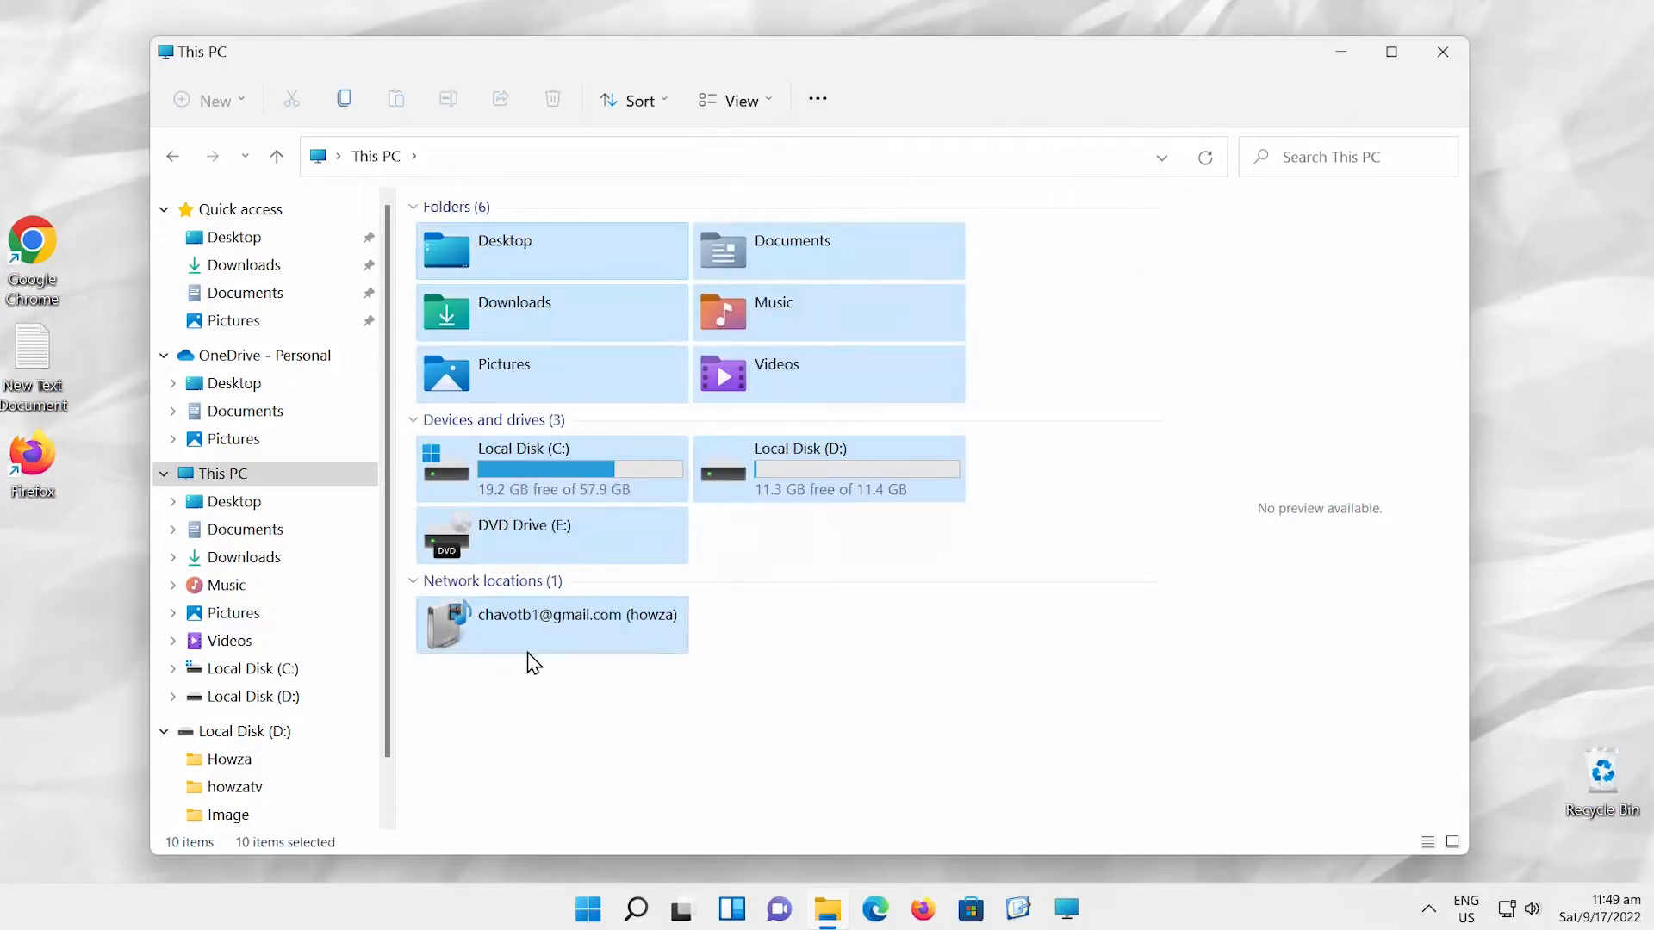
left_click(816, 100)
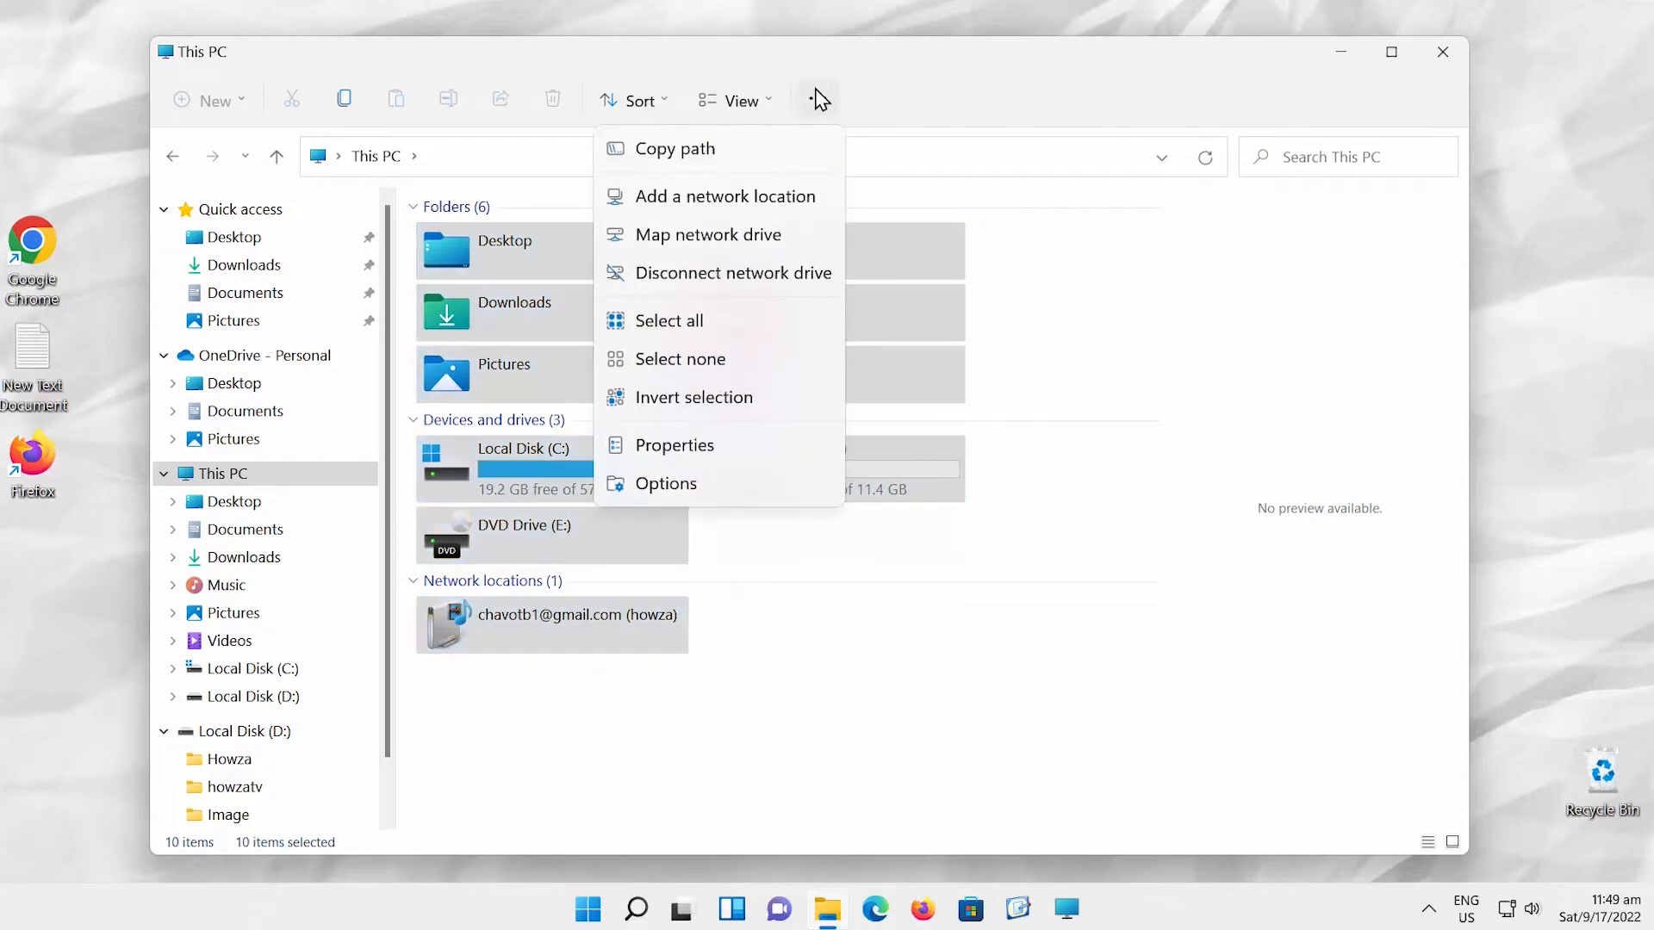
left_click(665, 483)
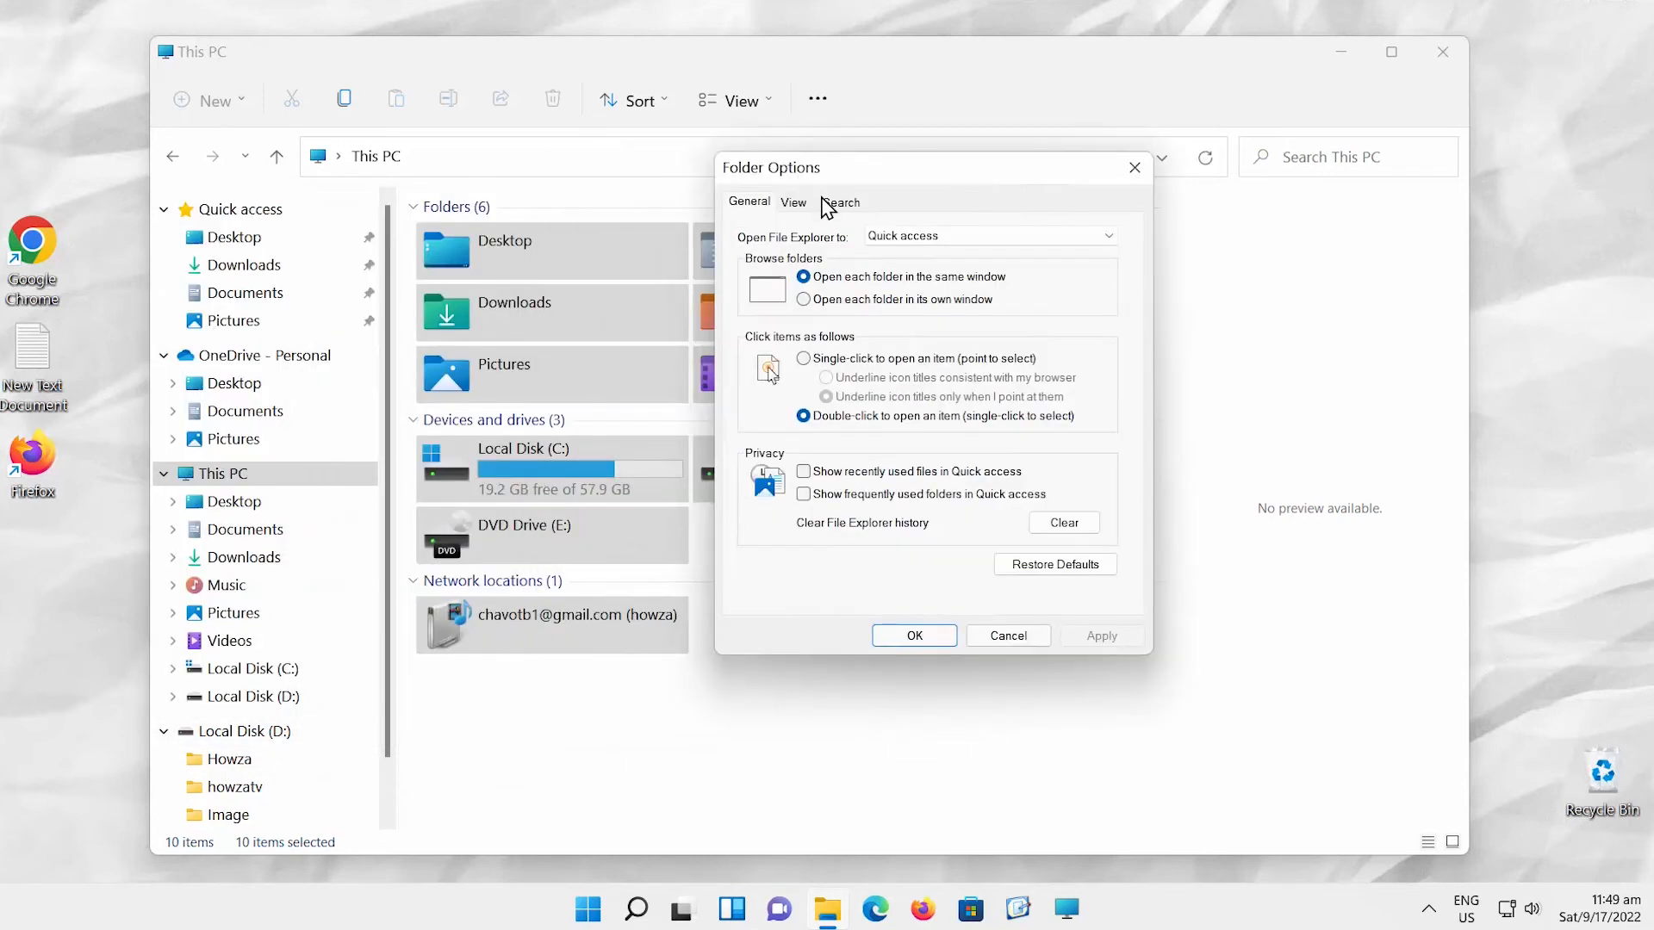
left_click(792, 202)
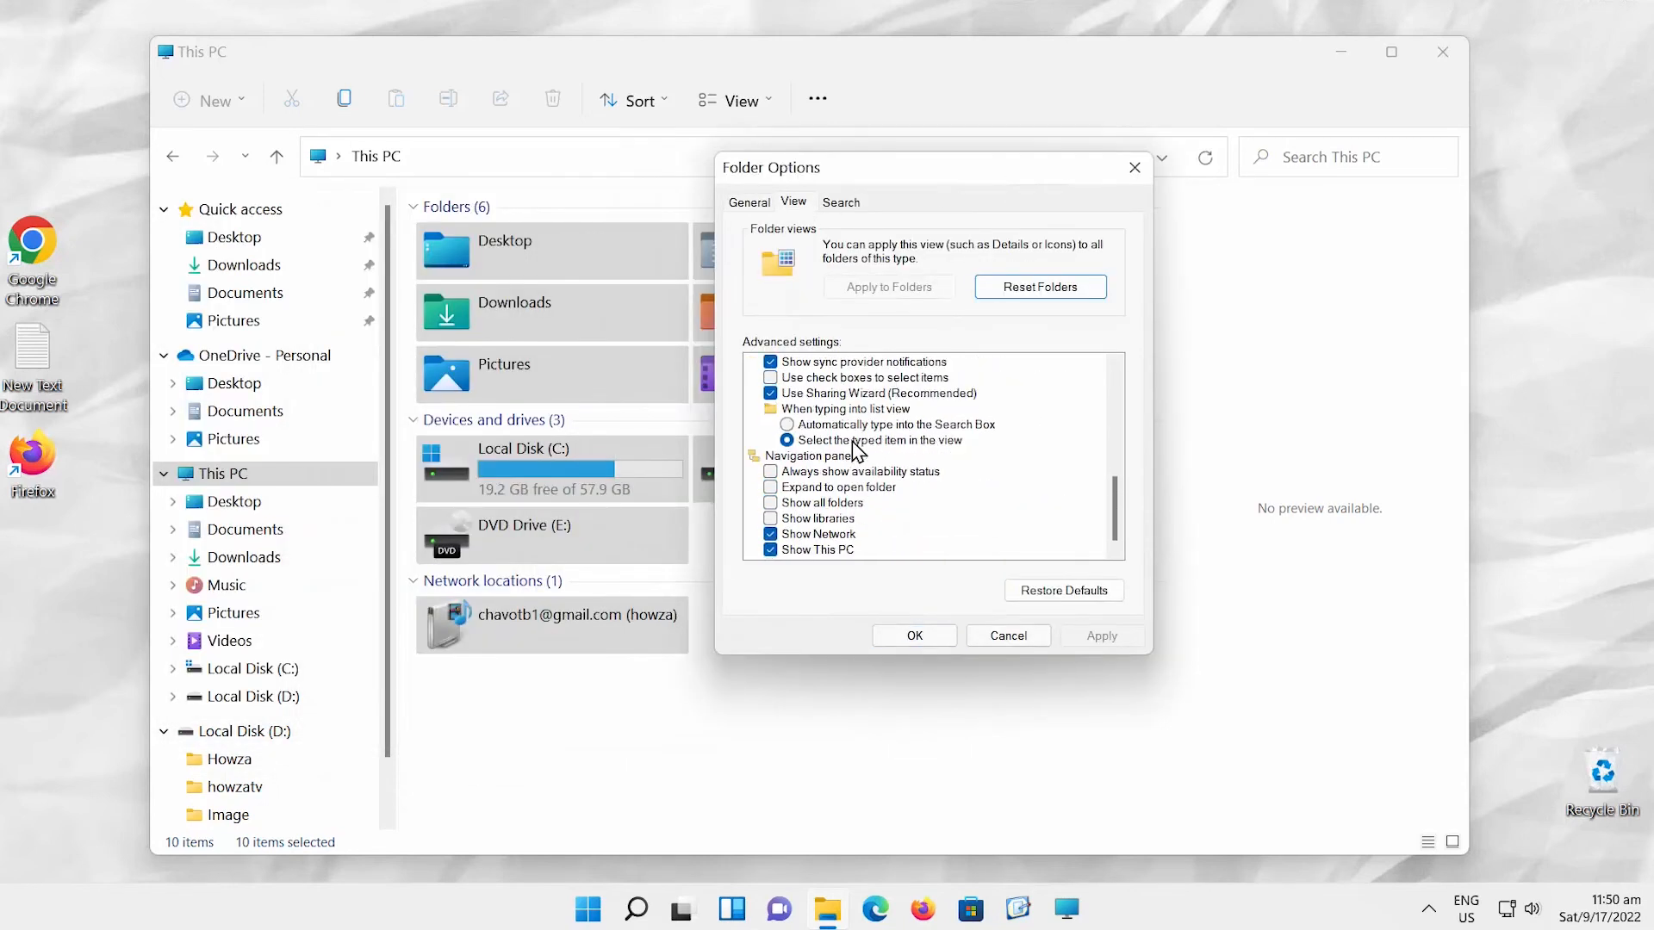